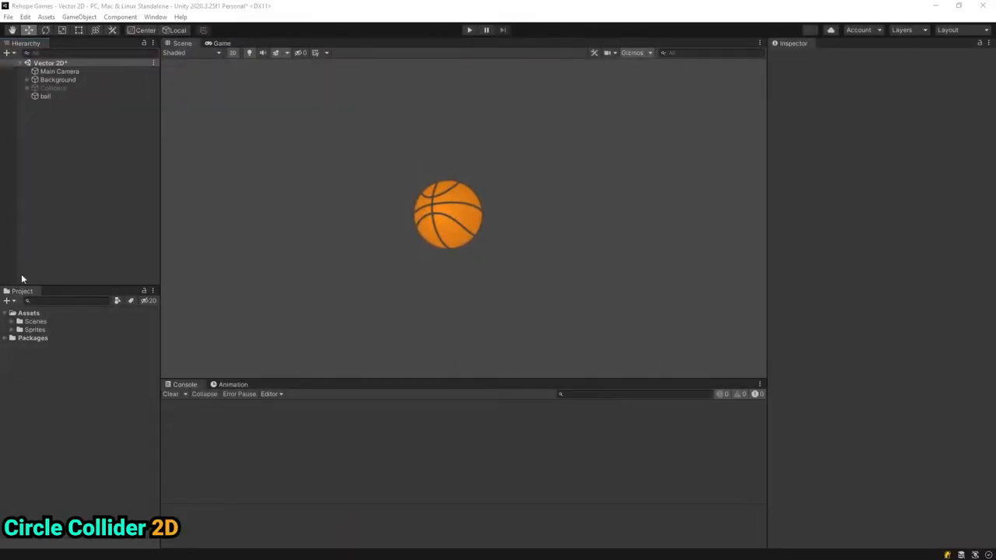
{"action": "mouse_move", "coordinate": [101, 173]}
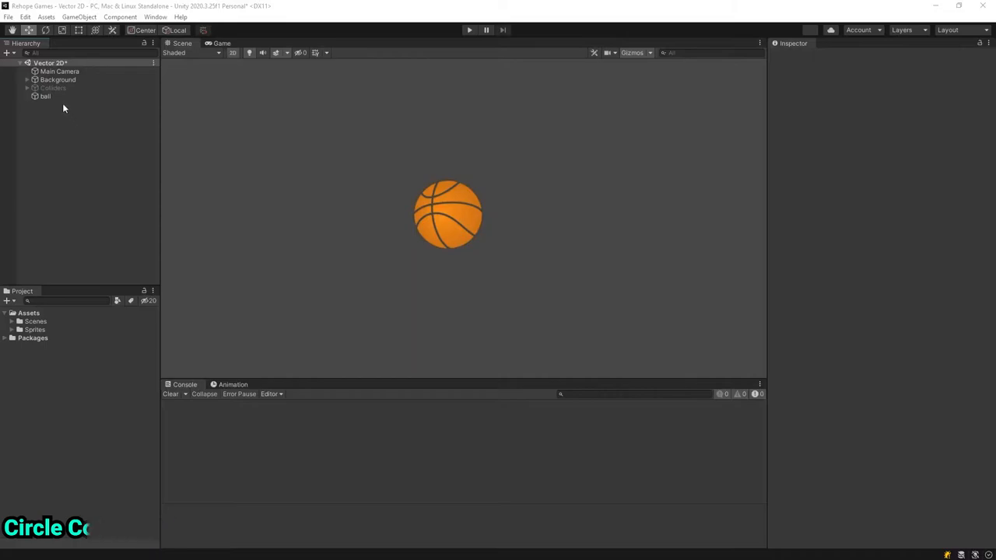
Add a Circle Collider 2D to the ball and fit it, entering 0.61 in the Inspector.
{"action": "left_click", "coordinate": [45, 97]}
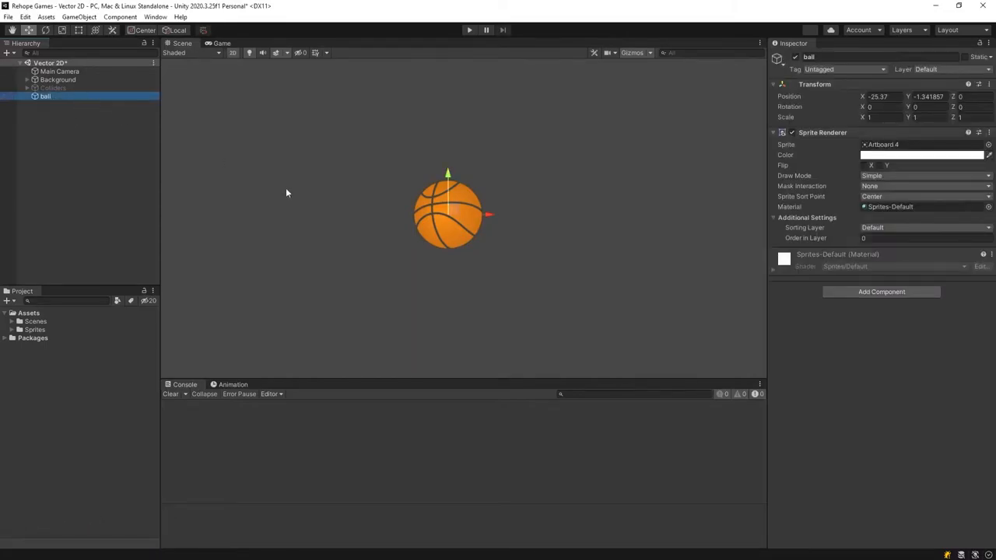
{"action": "left_click", "coordinate": [886, 292]}
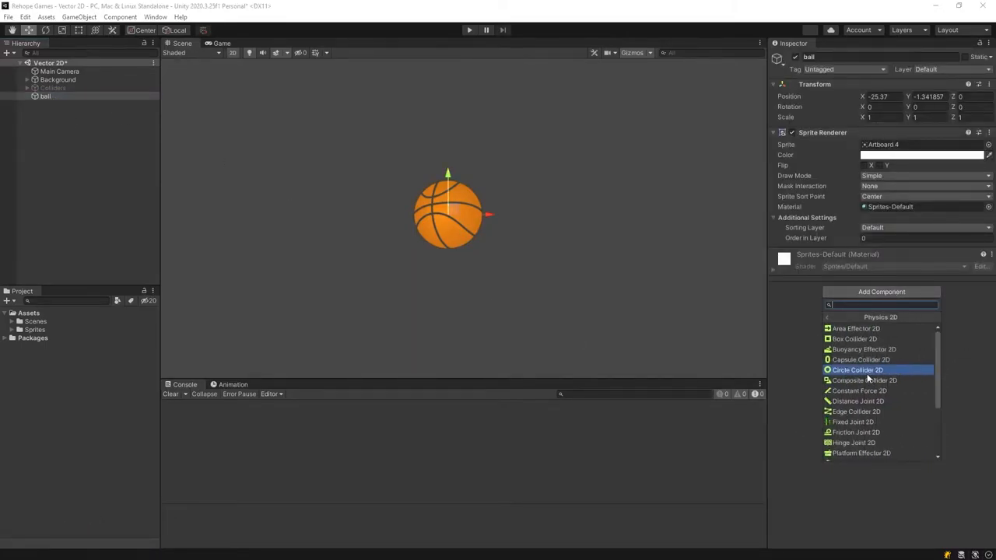
{"action": "left_click", "coordinate": [856, 370]}
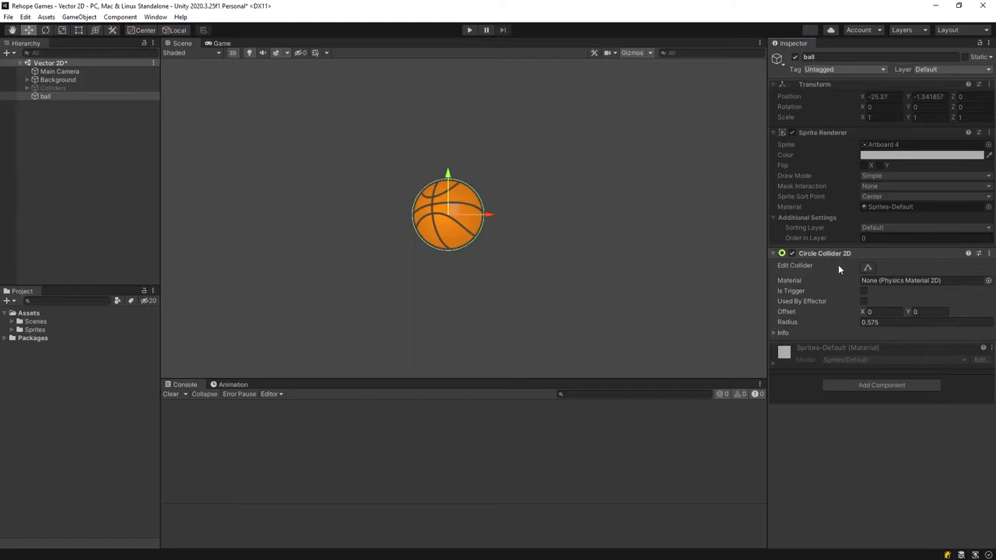
{"action": "left_click", "coordinate": [867, 267]}
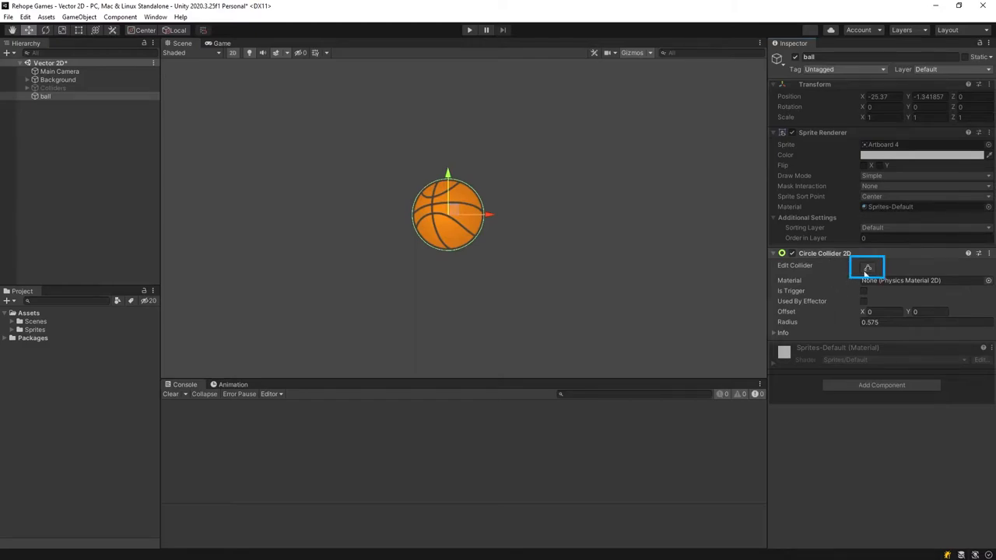
{"action": "left_click", "coordinate": [867, 266]}
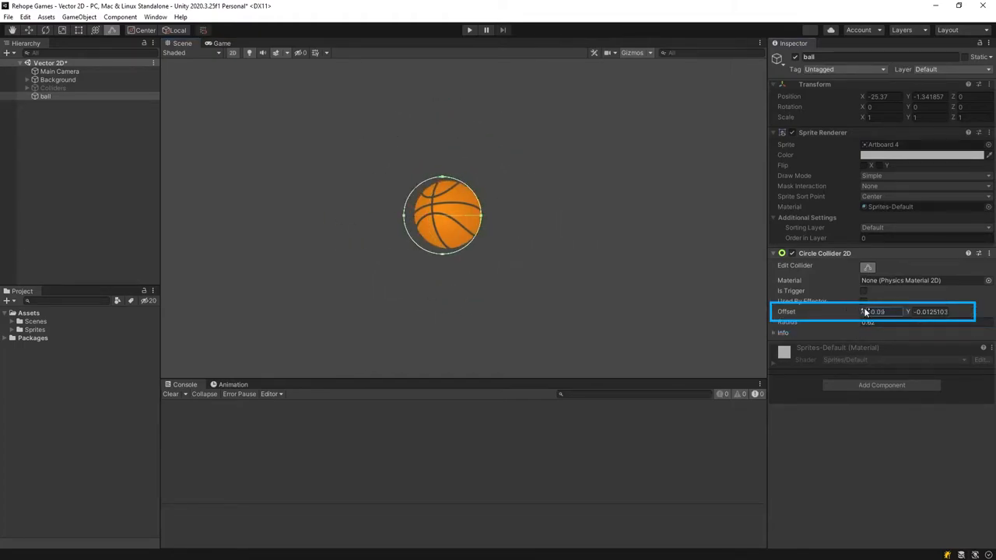
{"action": "type", "text": "0.61"}
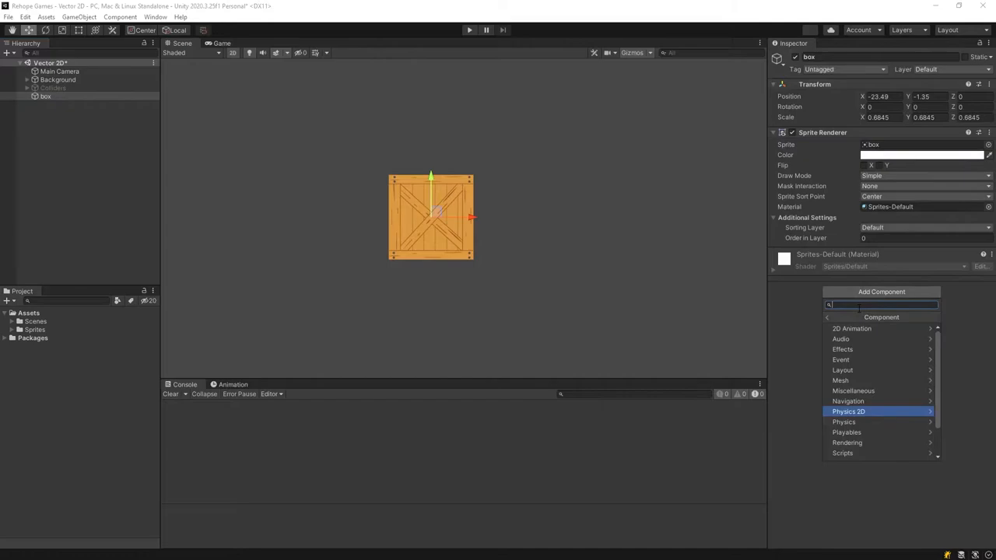
Add a Box Collider 2D to the crate and change its Offset X.
{"action": "left_click", "coordinate": [866, 346]}
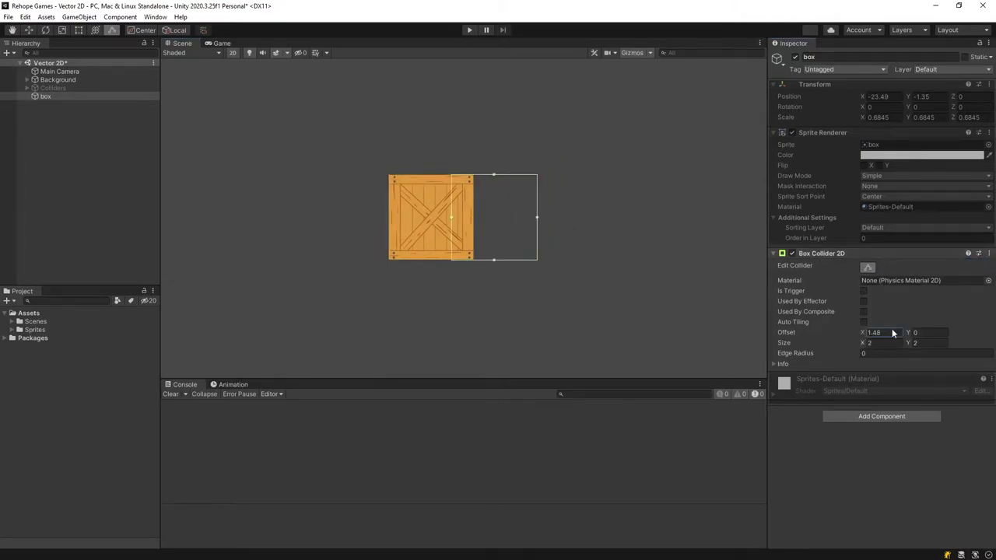
{"action": "left_click", "coordinate": [987, 253]}
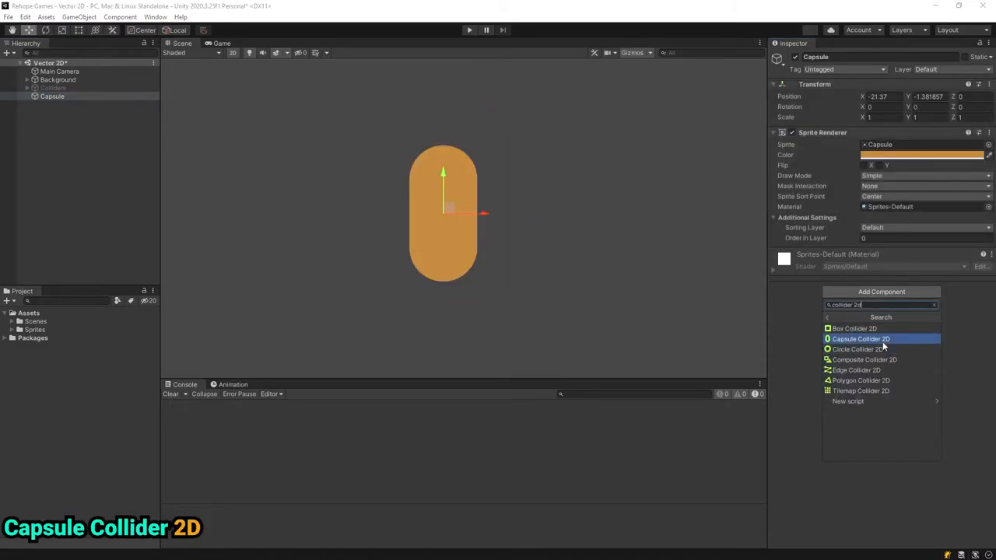
Add a Capsule Collider 2D to the Capsule and drag its handles to fit.
{"action": "left_click", "coordinate": [867, 339]}
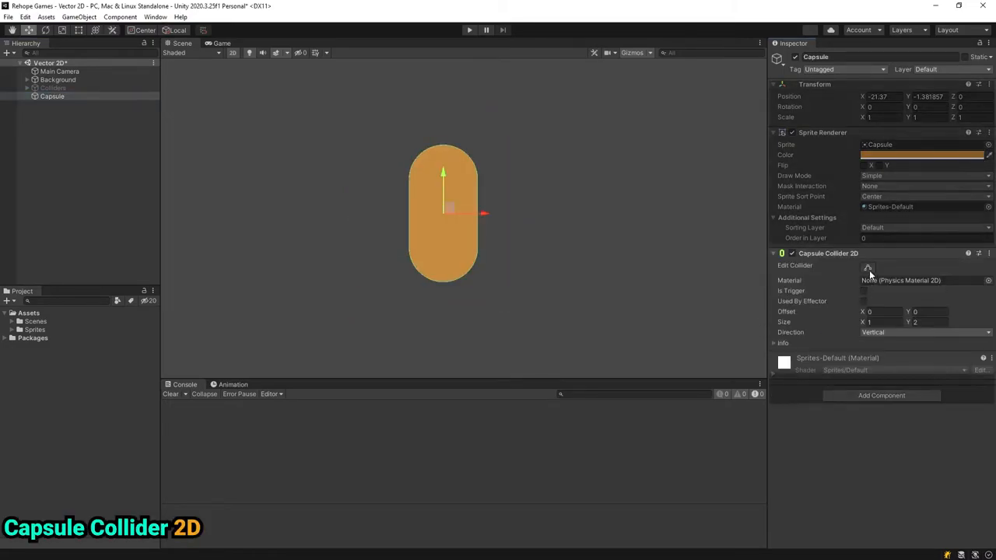
{"action": "left_click", "coordinate": [870, 265]}
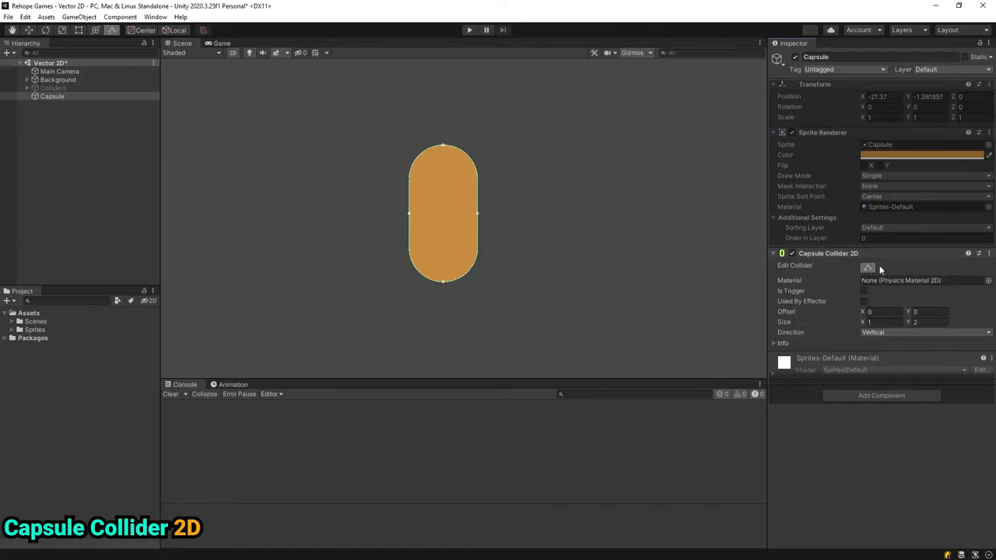
{"action": "left_click_drag", "start_coordinate": [443, 147], "coordinate": [443, 104]}
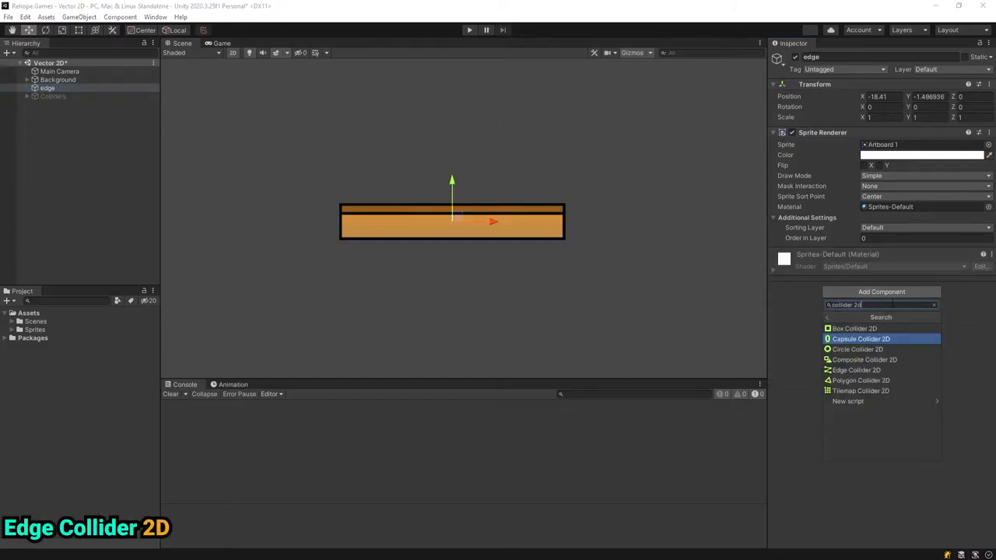
Add an Edge Collider 2D with Offset Y 0.24, zigzag its points, then reset it.
{"action": "left_click", "coordinate": [855, 370]}
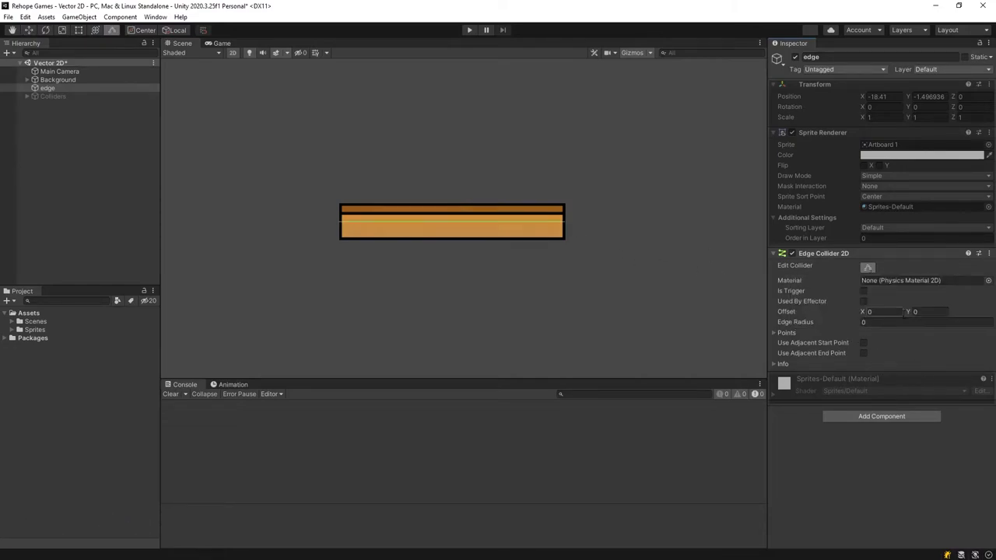
{"action": "type", "text": "0.24"}
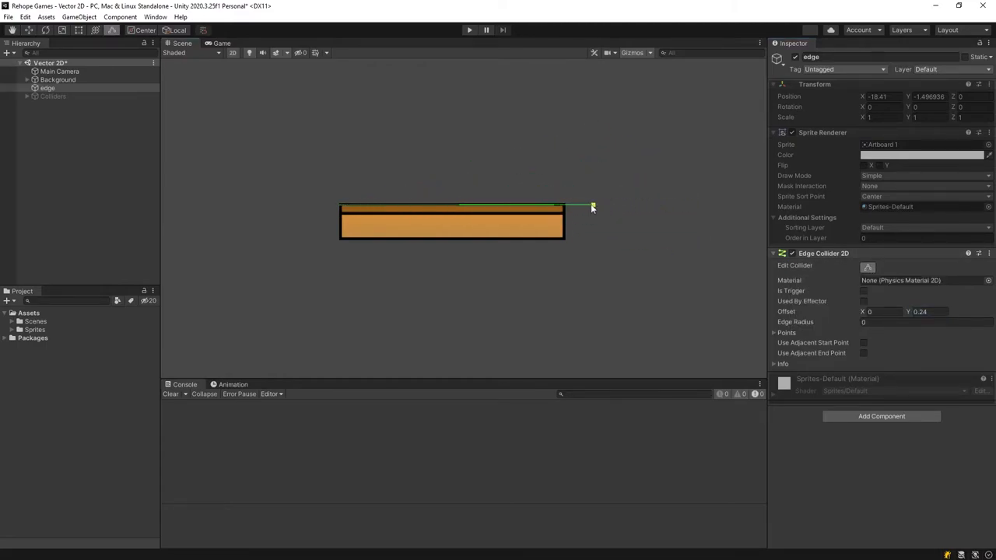
{"action": "left_click_drag", "start_coordinate": [592, 207], "coordinate": [580, 132]}
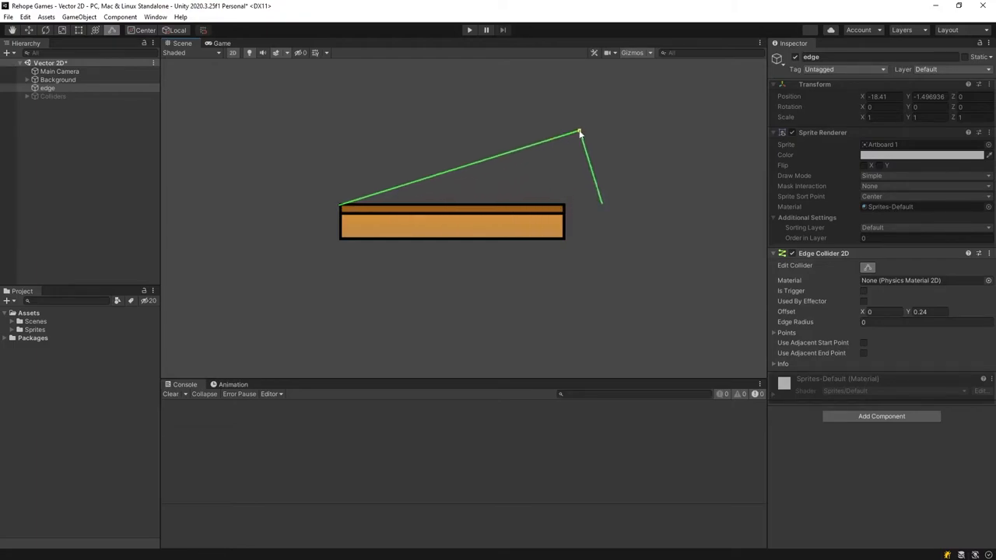
{"action": "left_click_drag", "start_coordinate": [580, 132], "coordinate": [478, 173]}
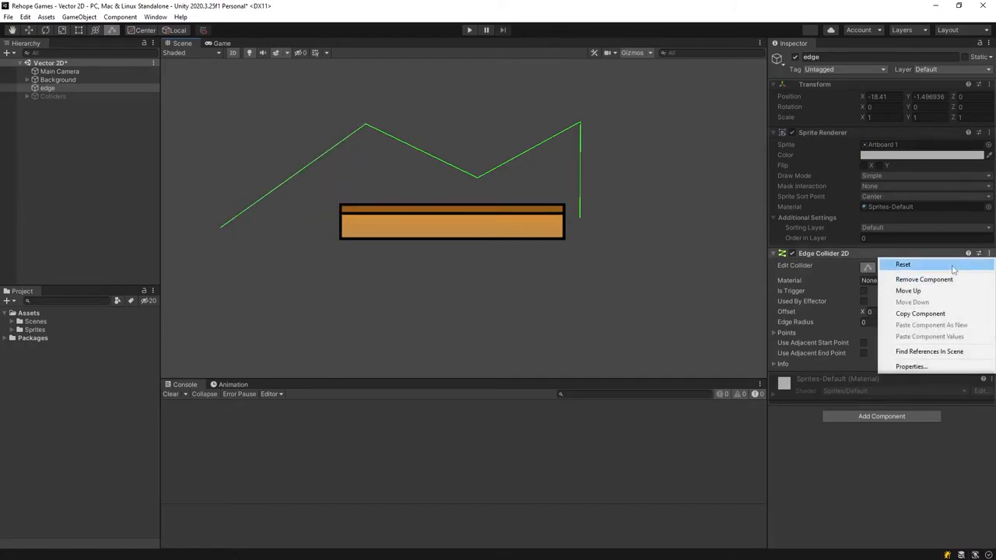
{"action": "left_click", "coordinate": [903, 264]}
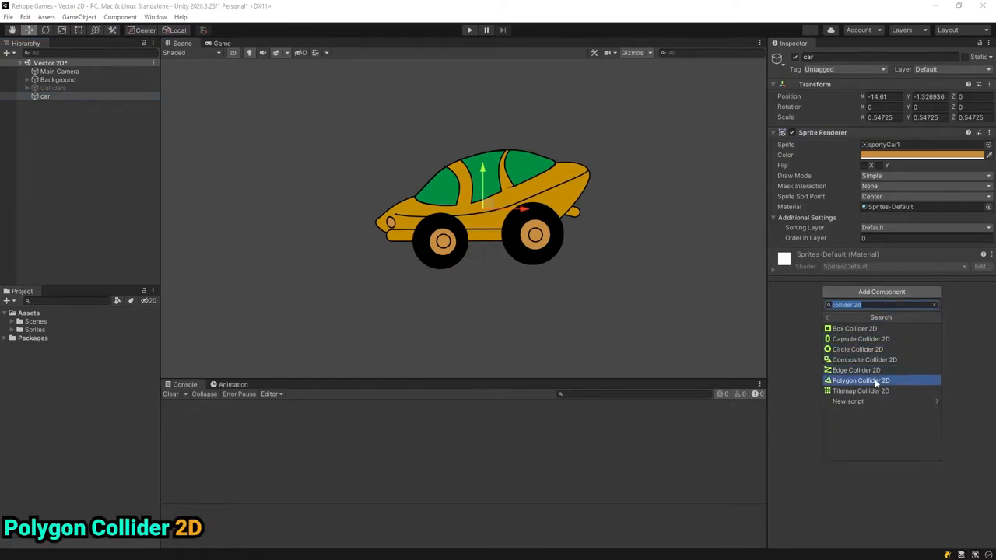
Add a Polygon Collider 2D to the car and drag a nose vertex outward.
{"action": "left_click", "coordinate": [862, 381]}
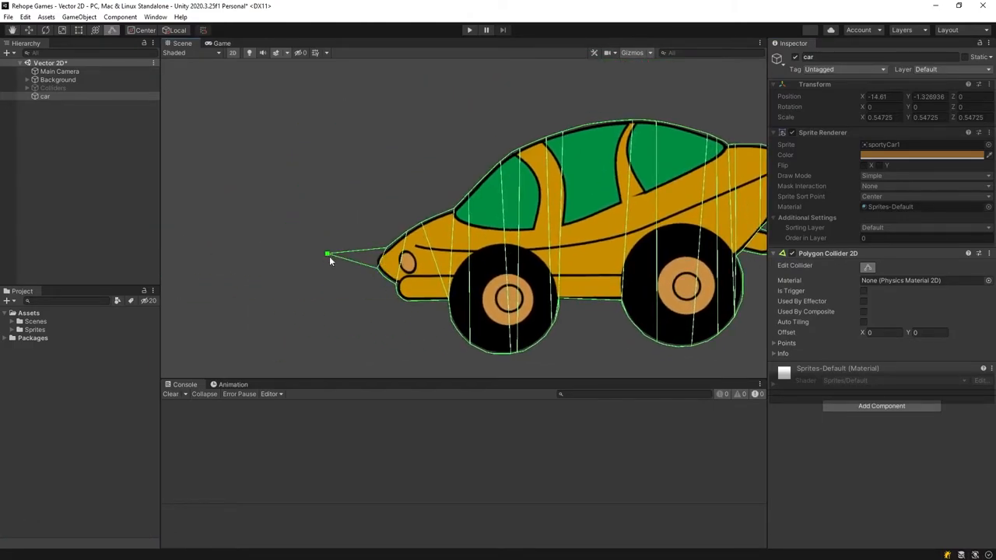
{"action": "left_click_drag", "start_coordinate": [328, 254], "coordinate": [358, 255]}
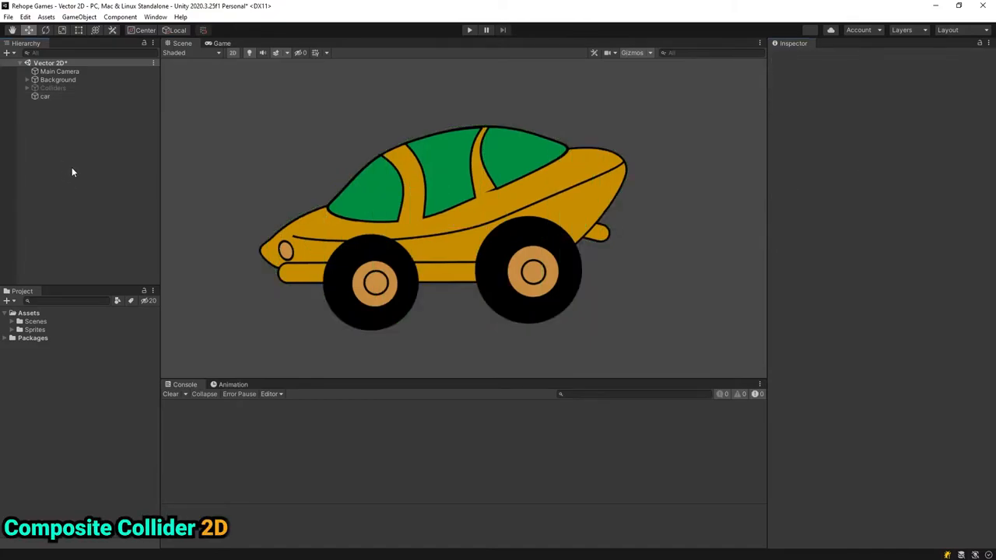
Tick Used By Composite on the car's polygon collider and hide its sprite to inspect.
{"action": "left_click", "coordinate": [45, 96]}
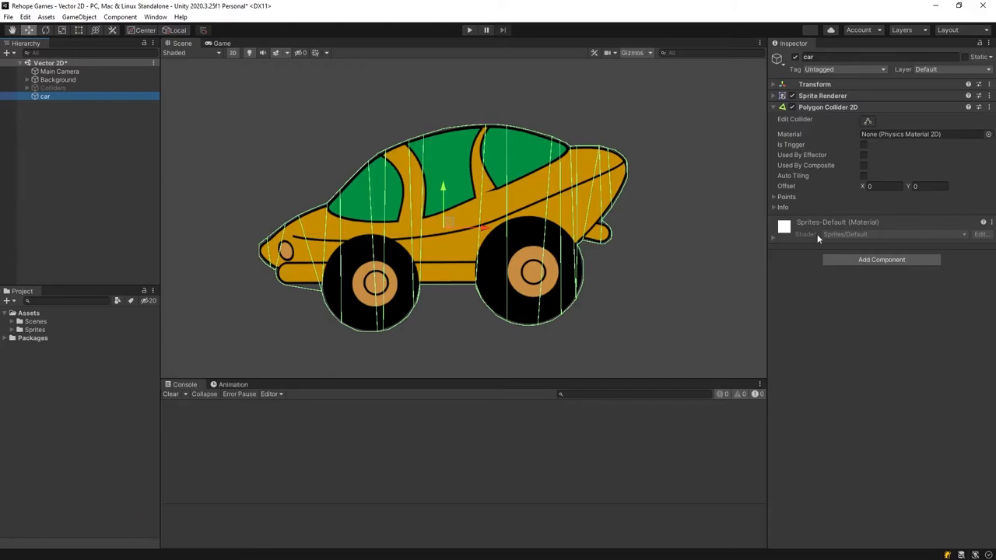
{"action": "left_click", "coordinate": [881, 259]}
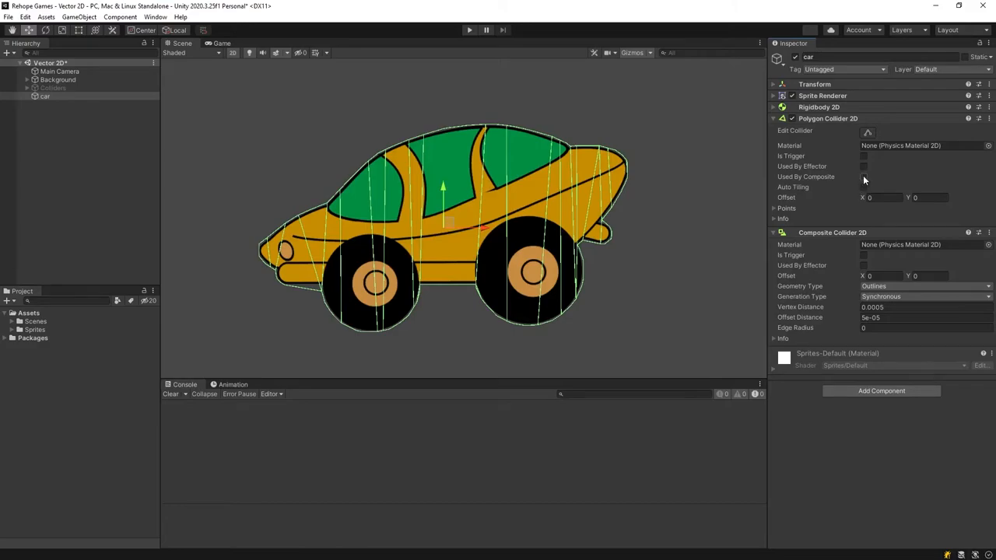
{"action": "left_click", "coordinate": [864, 177]}
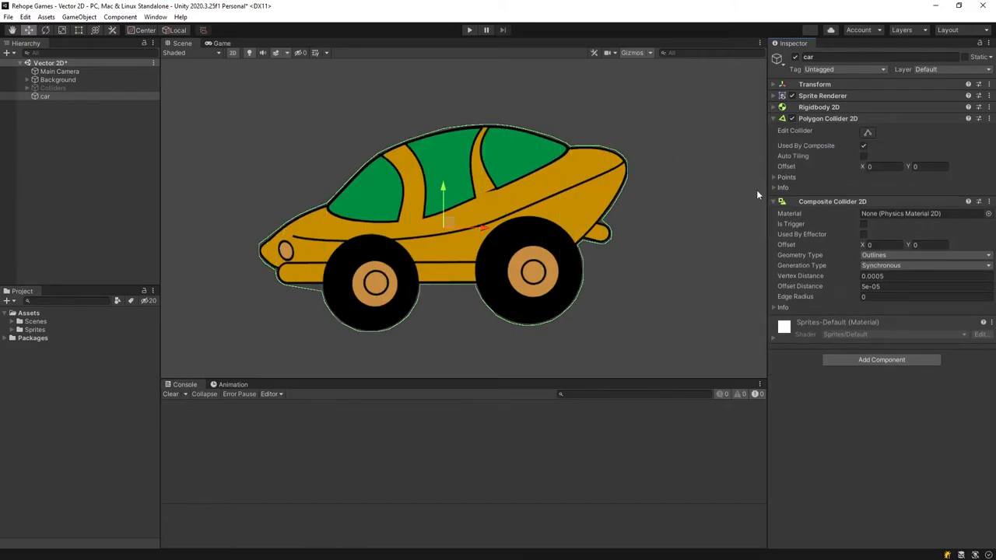
{"action": "left_click", "coordinate": [774, 95]}
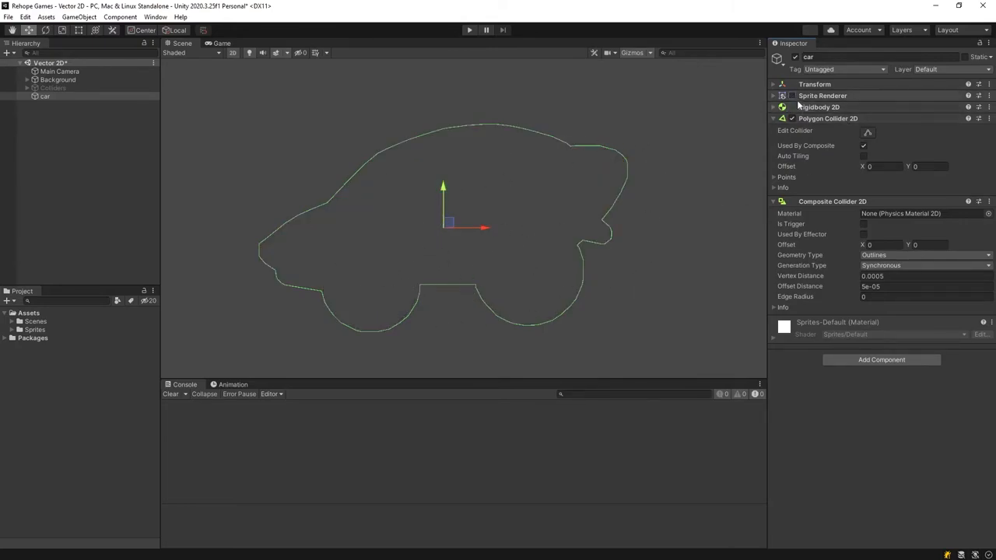
{"action": "left_click", "coordinate": [785, 96]}
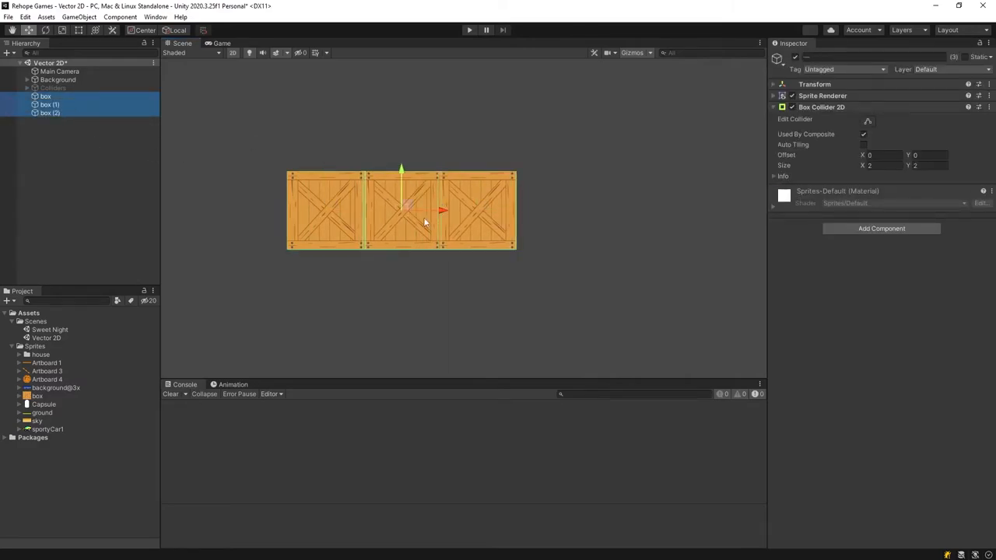
Add a Composite Collider 2D to the 'composite' parent of the three boxes.
{"action": "left_click", "coordinate": [785, 95]}
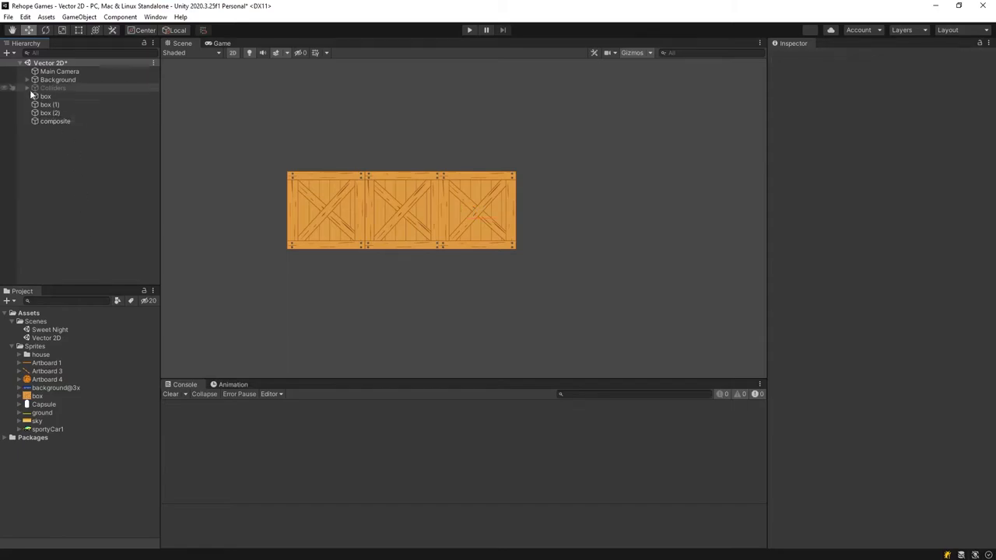
{"action": "left_click", "coordinate": [55, 97]}
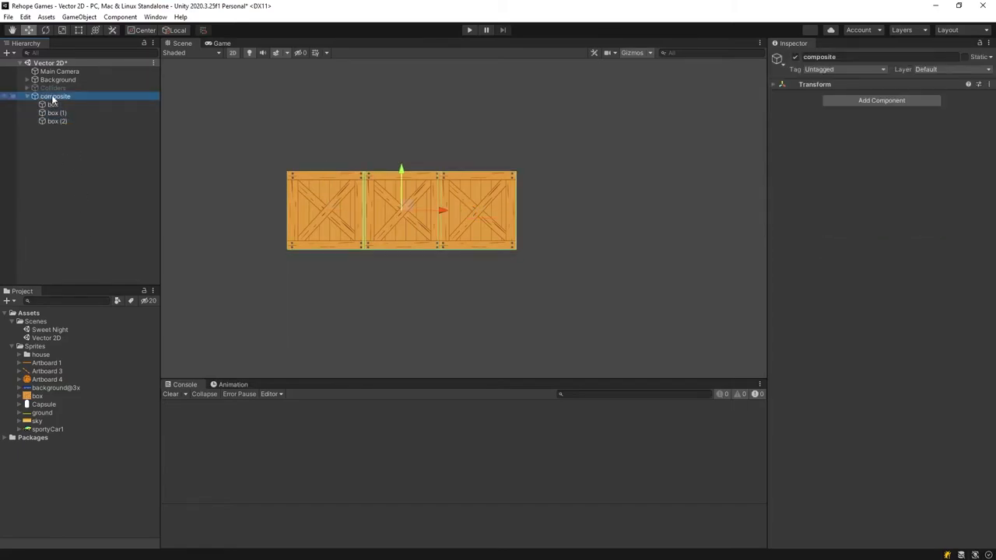
{"action": "left_click", "coordinate": [56, 105]}
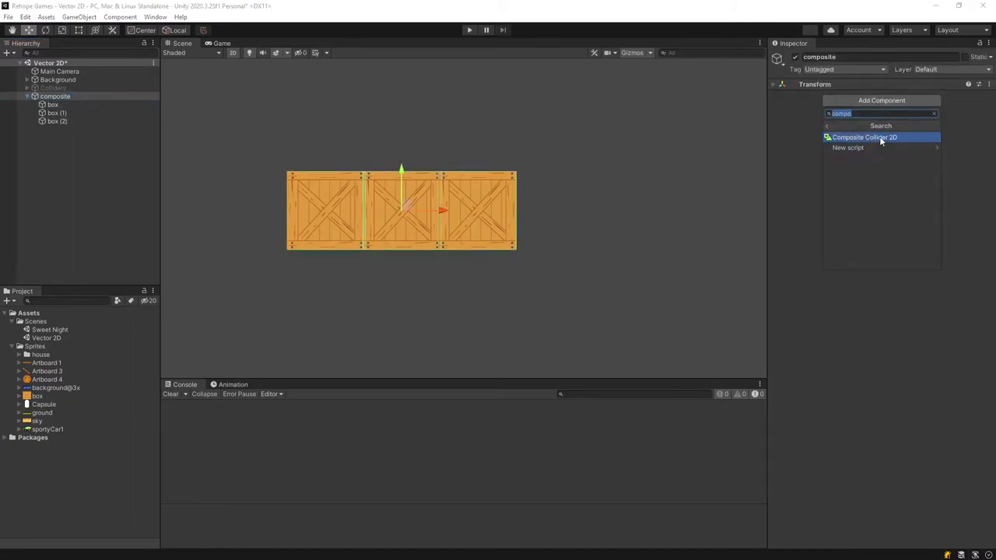
{"action": "left_click", "coordinate": [865, 137]}
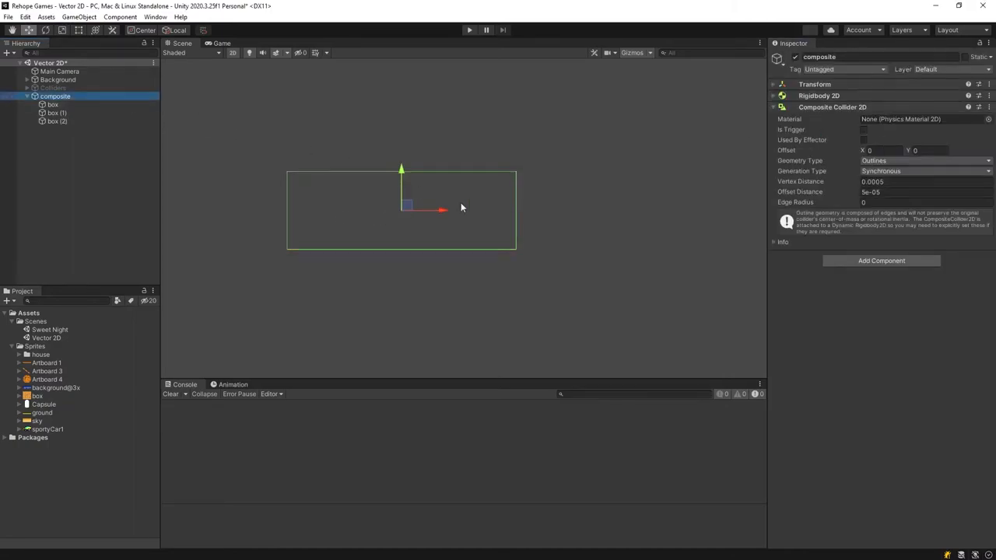
{"action": "mouse_move", "coordinate": [444, 223]}
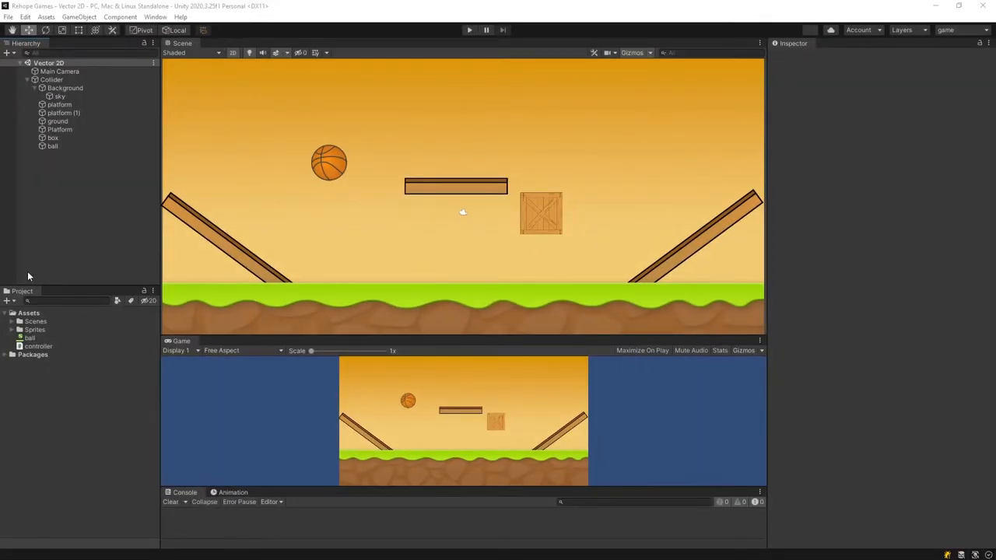
Select the ball and briefly run, then stop, Play mode.
{"action": "left_click", "coordinate": [51, 146]}
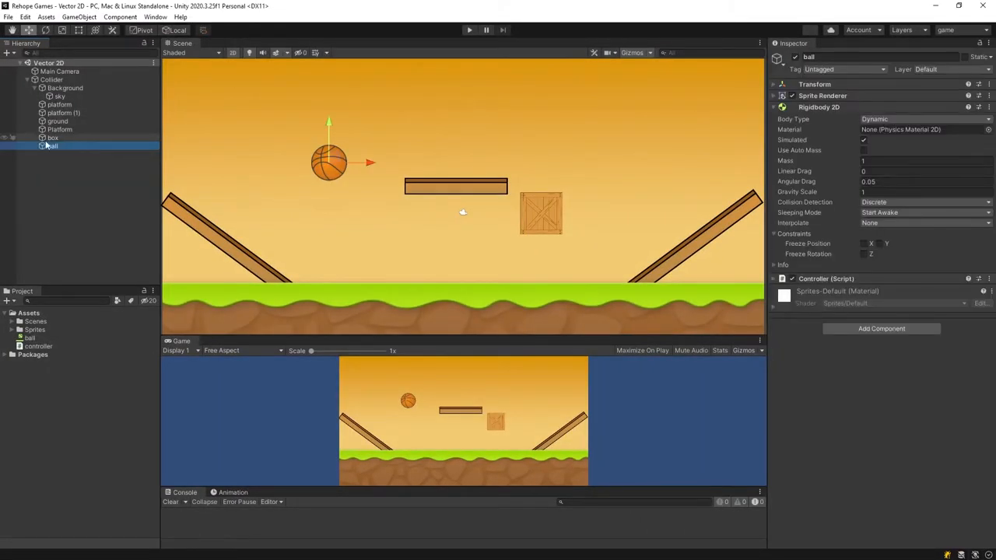
{"action": "left_click", "coordinate": [469, 29]}
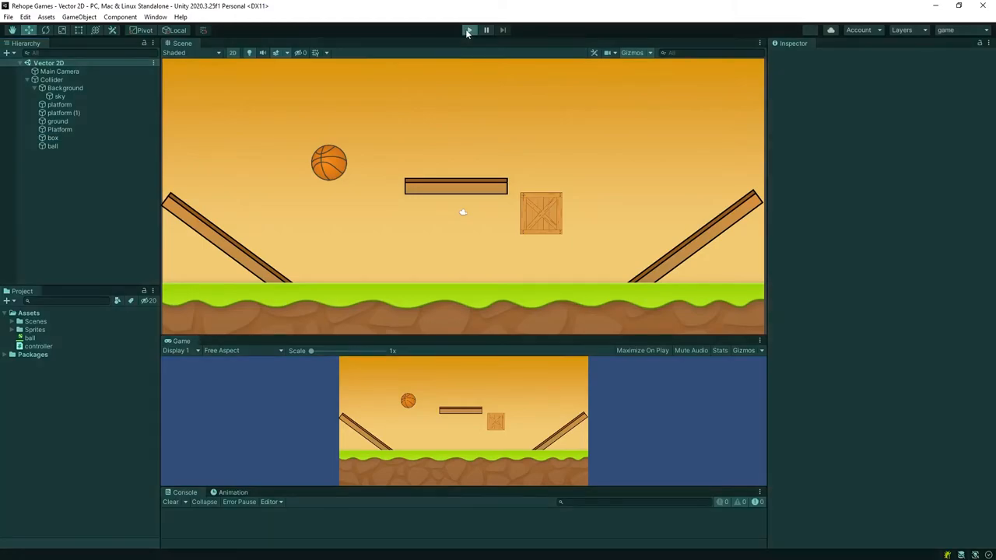
{"action": "left_click", "coordinate": [468, 30]}
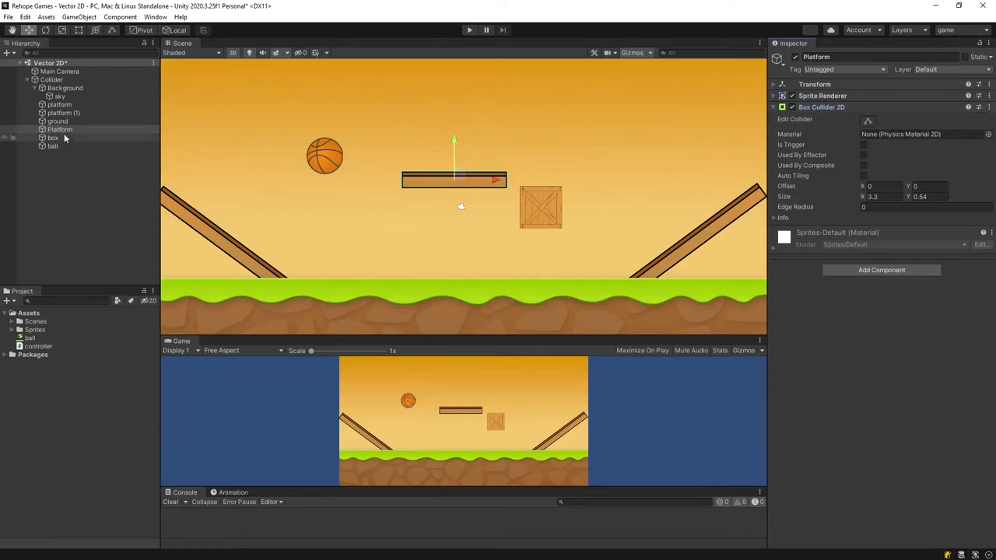
Select the box and ball and turn their Sprite Renderers back on.
{"action": "left_click", "coordinate": [51, 138]}
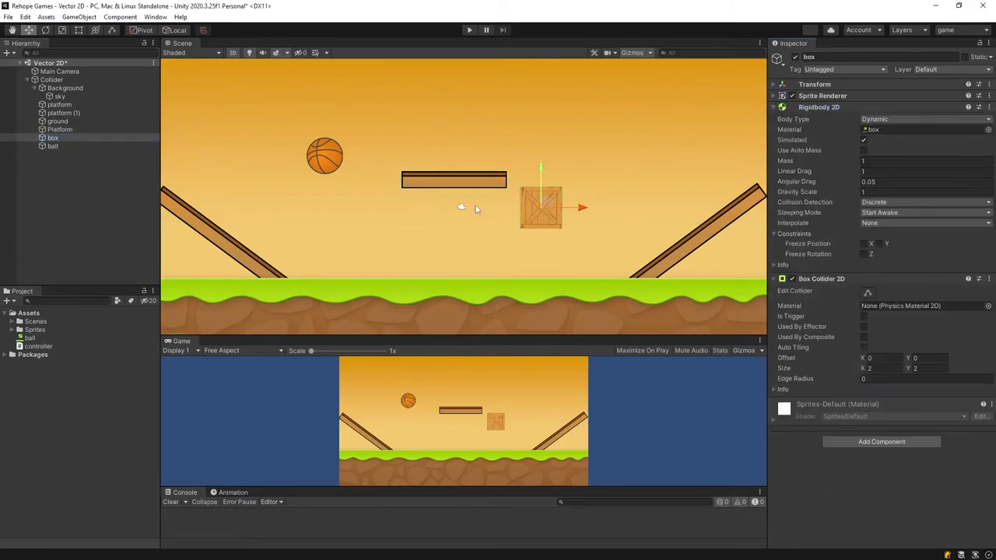
{"action": "left_click", "coordinate": [52, 146]}
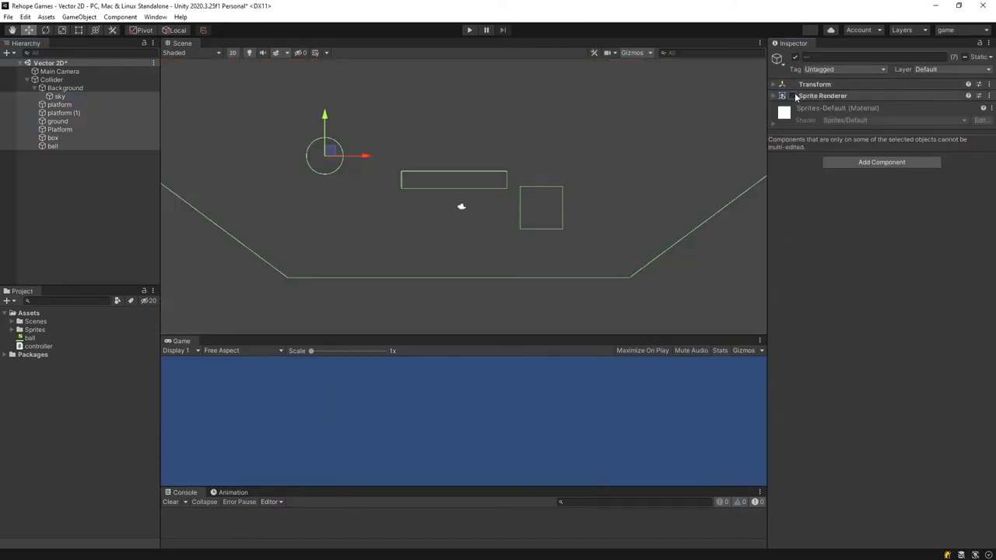
{"action": "left_click", "coordinate": [788, 96]}
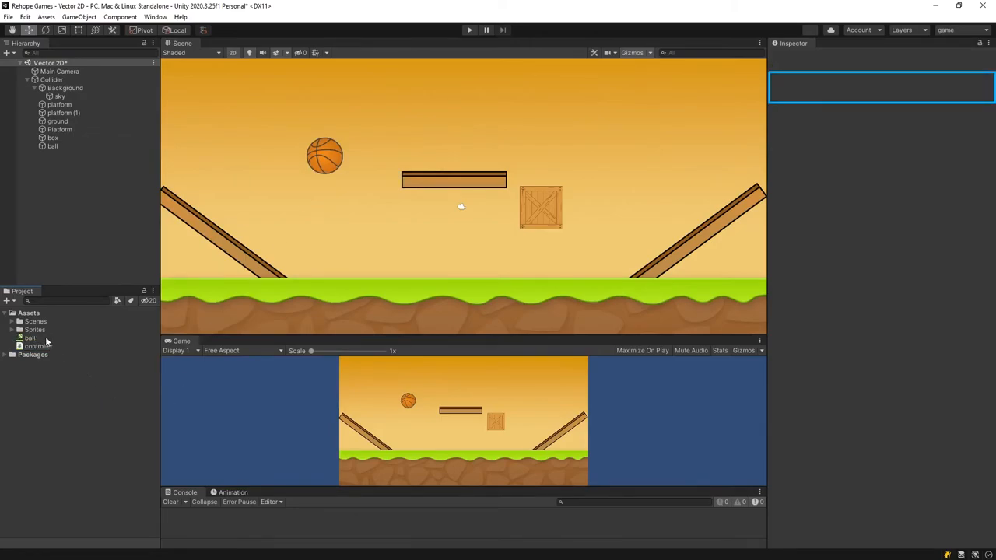
Select the 'ball' Physics Material 2D and edit its friction value.
{"action": "left_click", "coordinate": [30, 338]}
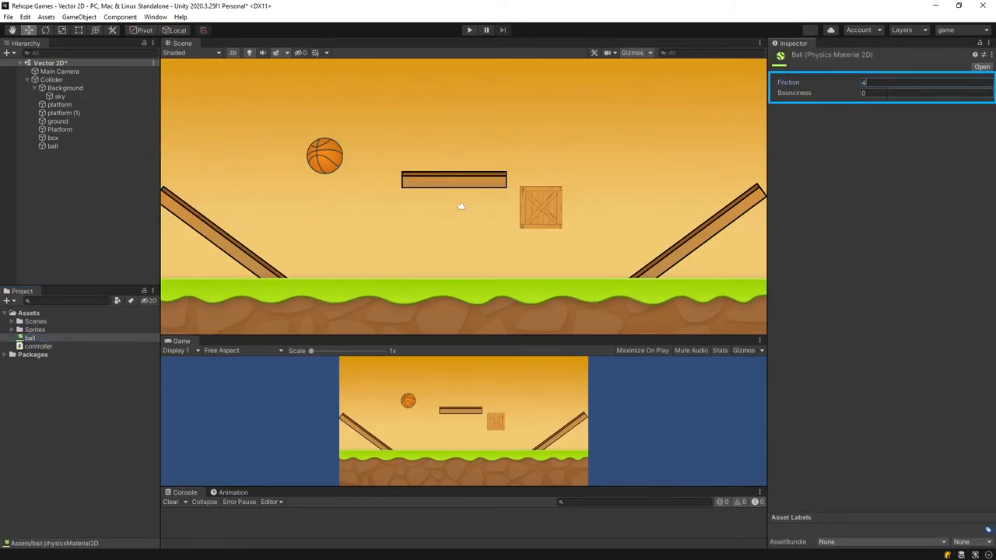
{"action": "left_click", "coordinate": [52, 146]}
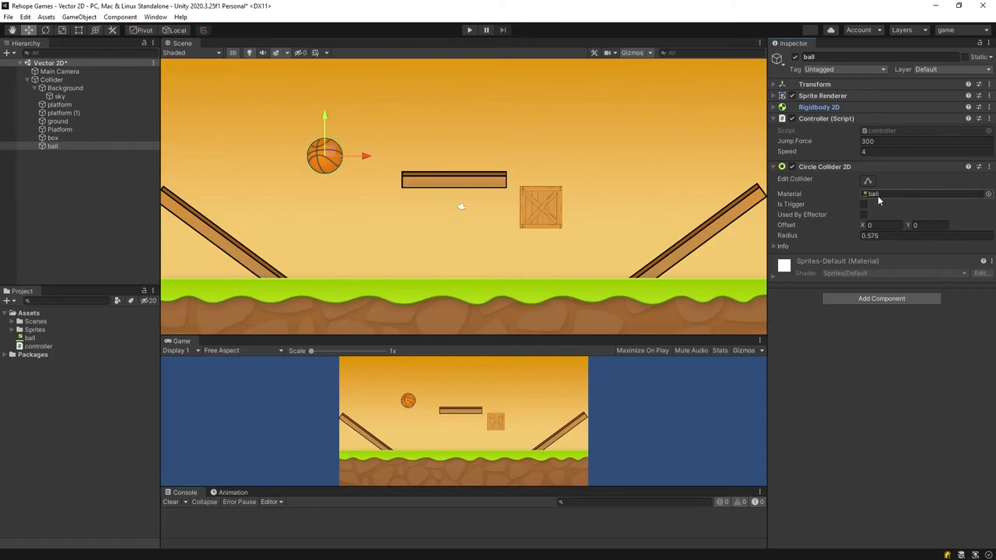
{"action": "mouse_move", "coordinate": [577, 219]}
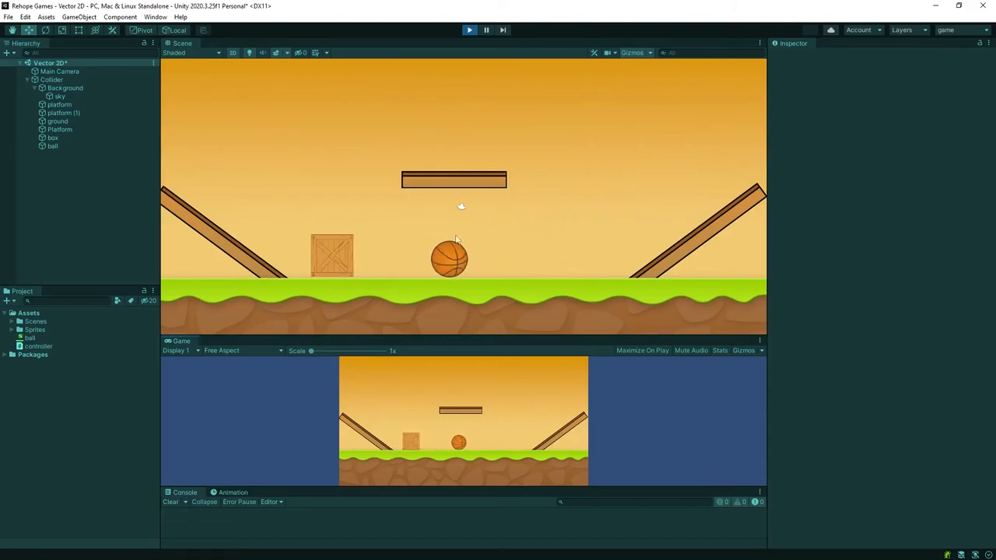
Run Play mode with the Platform rotated to Z 90 and watch the collisions.
{"action": "left_click", "coordinate": [52, 79]}
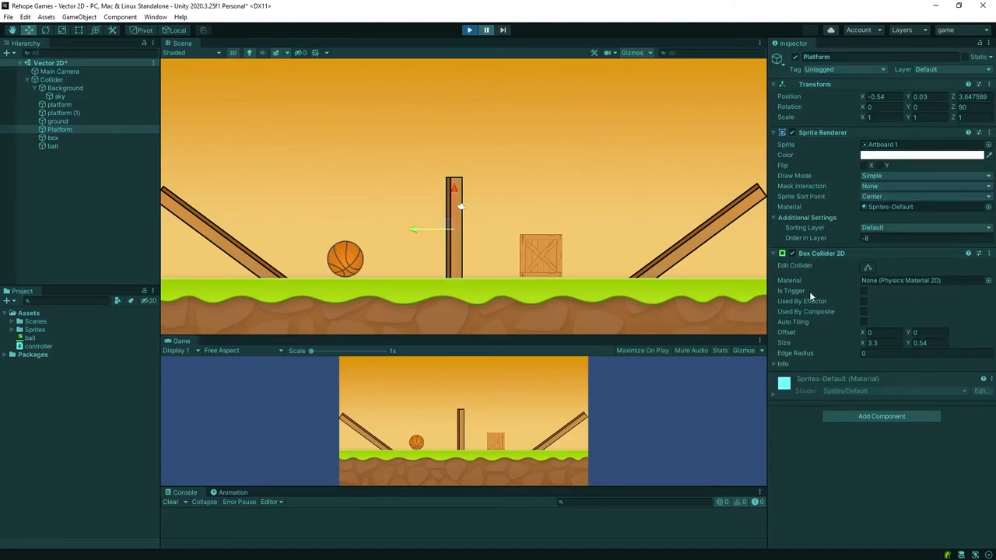
{"action": "left_click", "coordinate": [863, 291]}
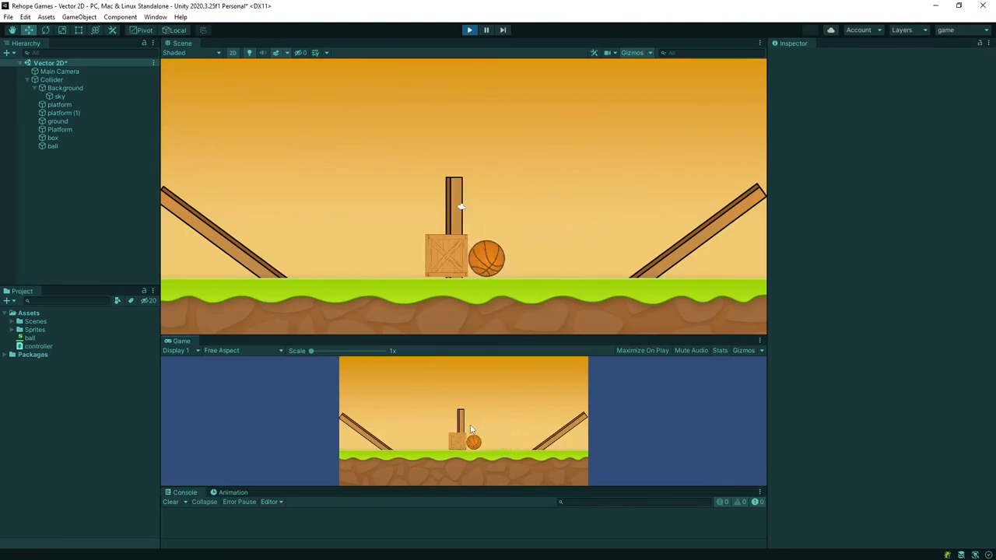
{"action": "left_click", "coordinate": [51, 79]}
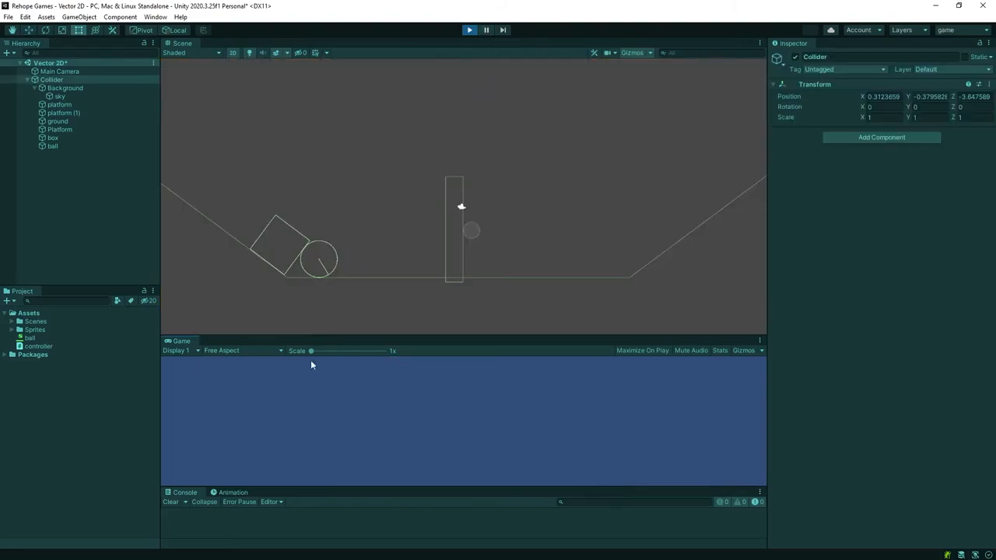